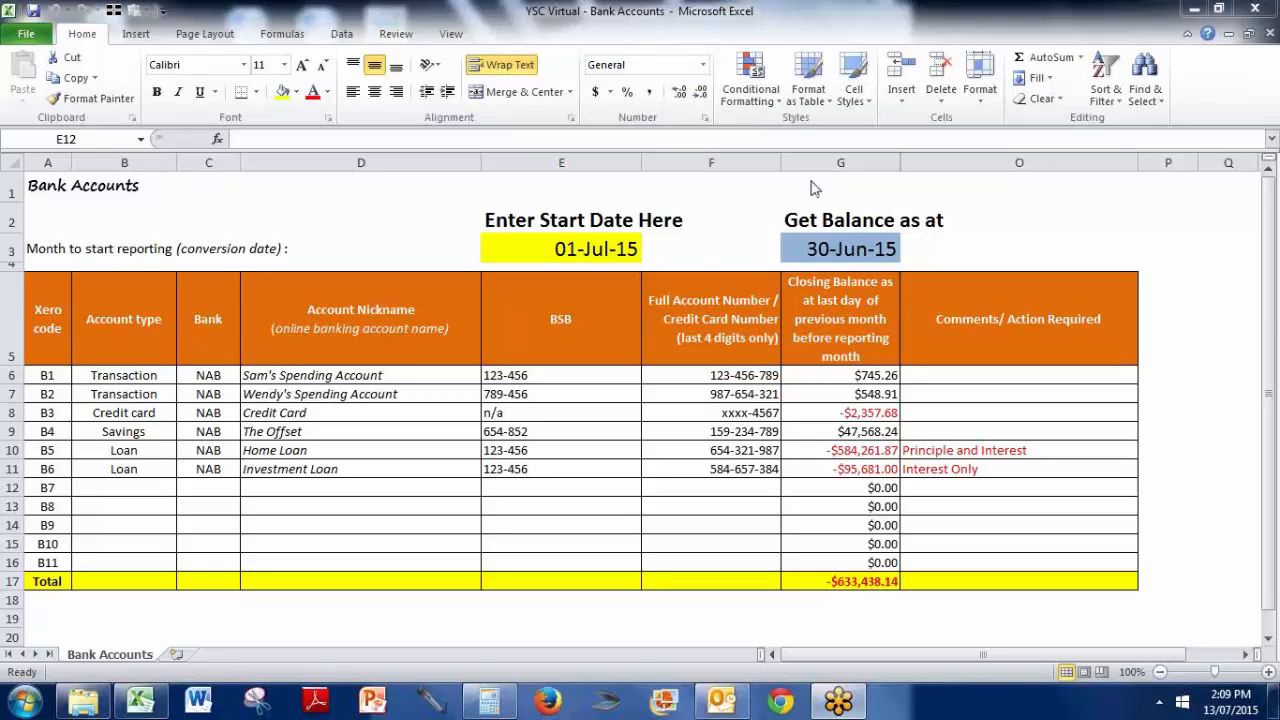
# Step: Enter the start date 1/08/2015 in E3 and review the balance date formula in G3
pyautogui.click(560, 488)
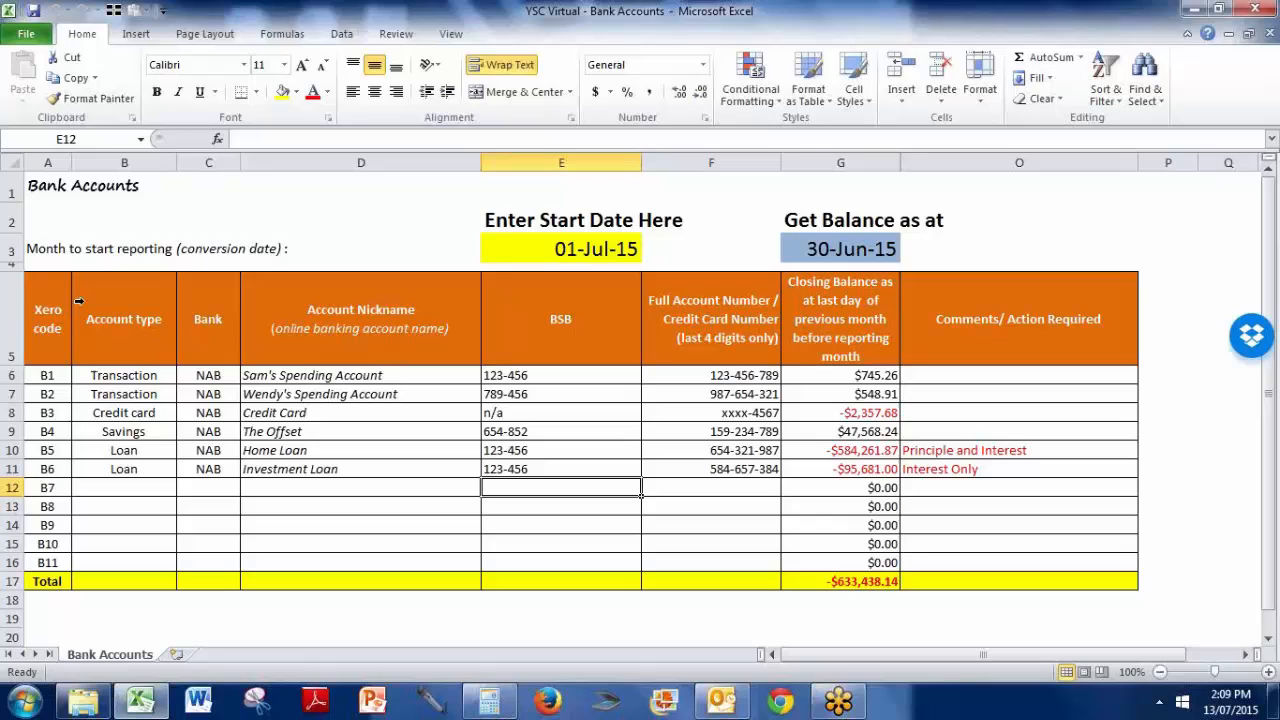
pyautogui.moveTo(90, 324)
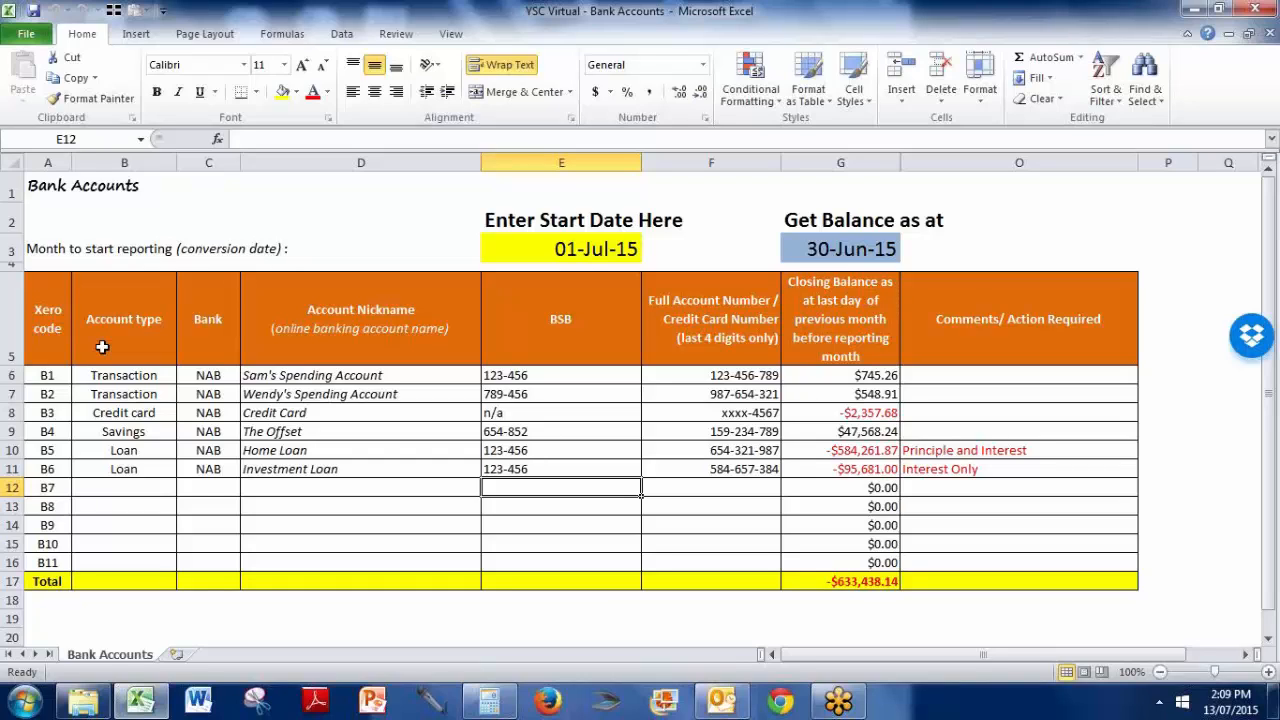
pyautogui.click(560, 248)
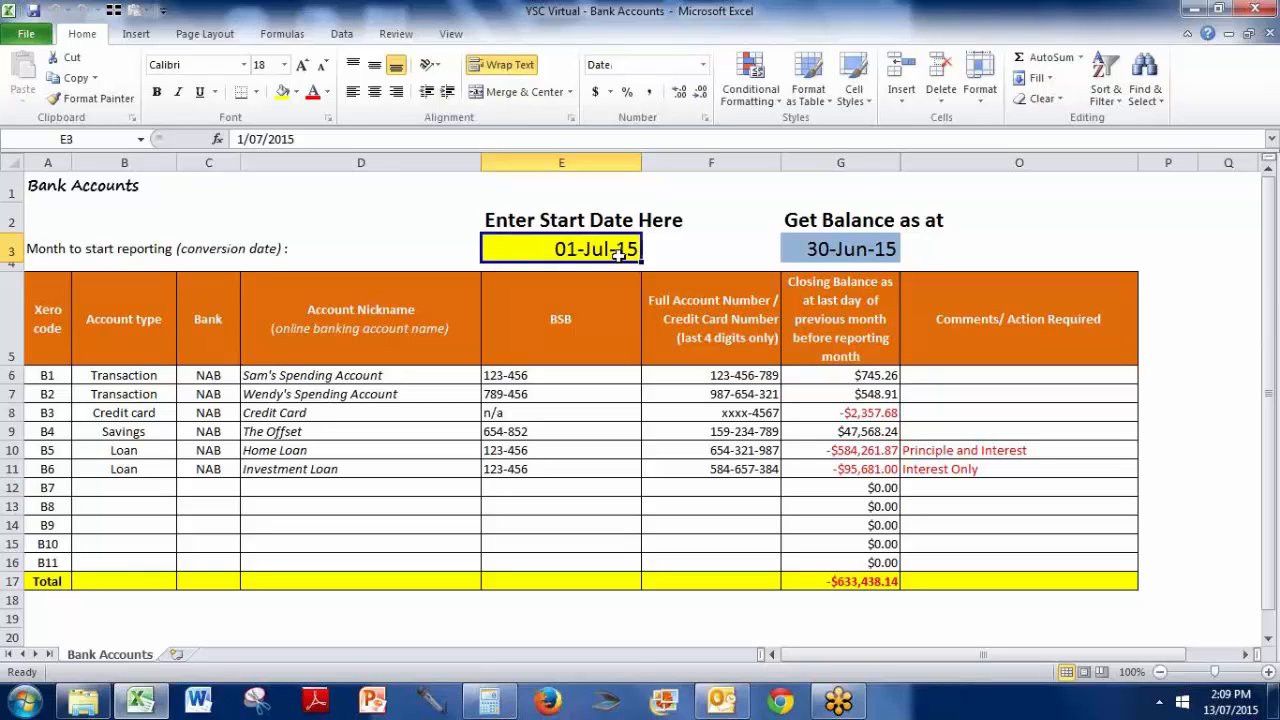
pyautogui.moveTo(352, 178)
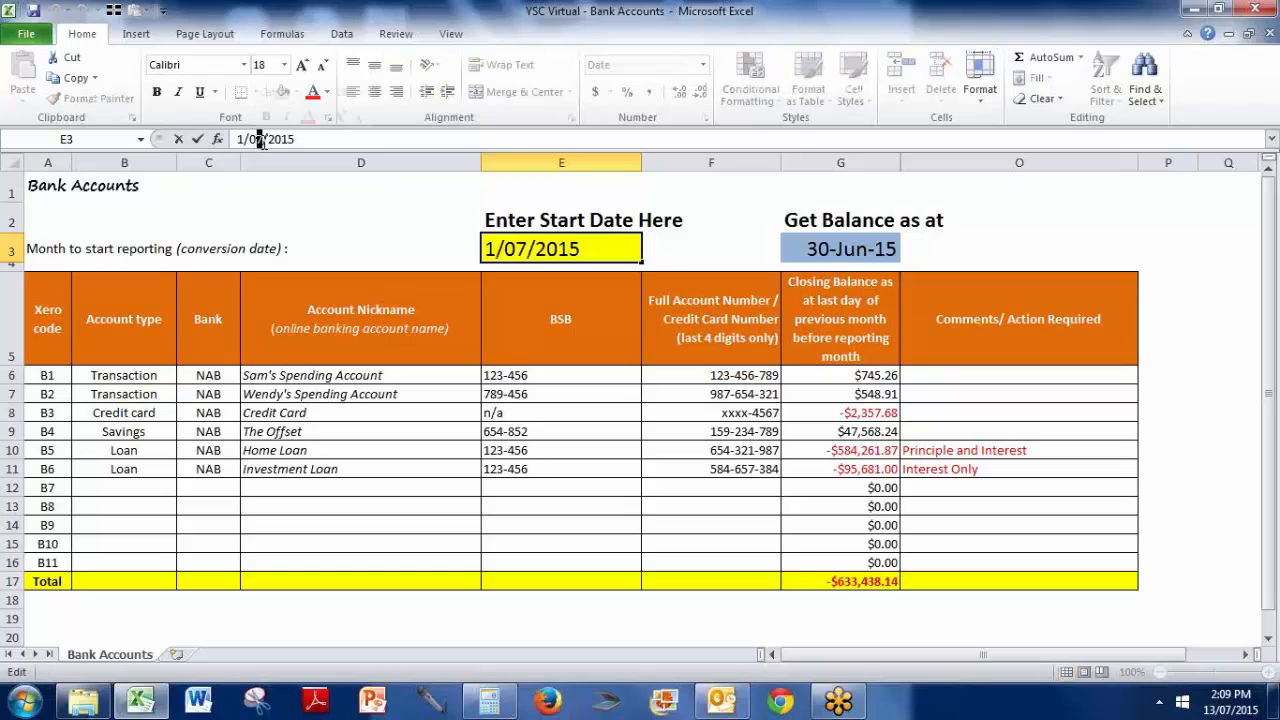
pyautogui.write('1/08/2015')
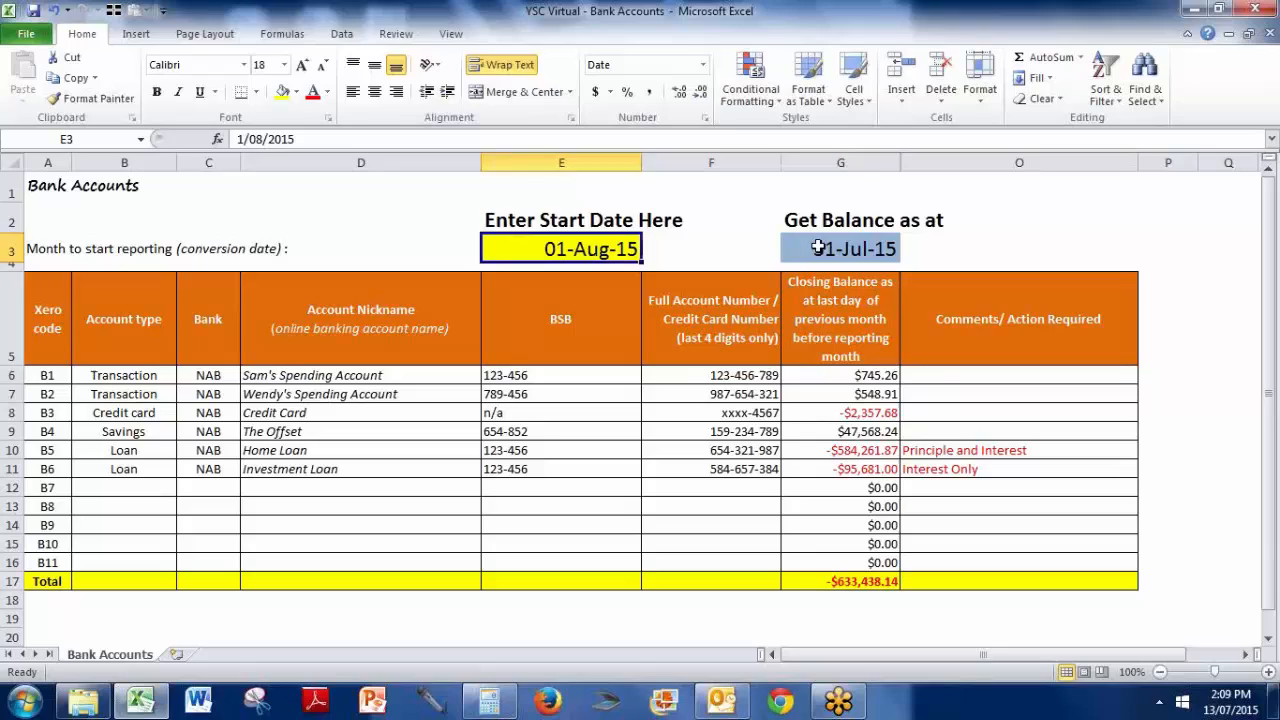
pyautogui.click(840, 248)
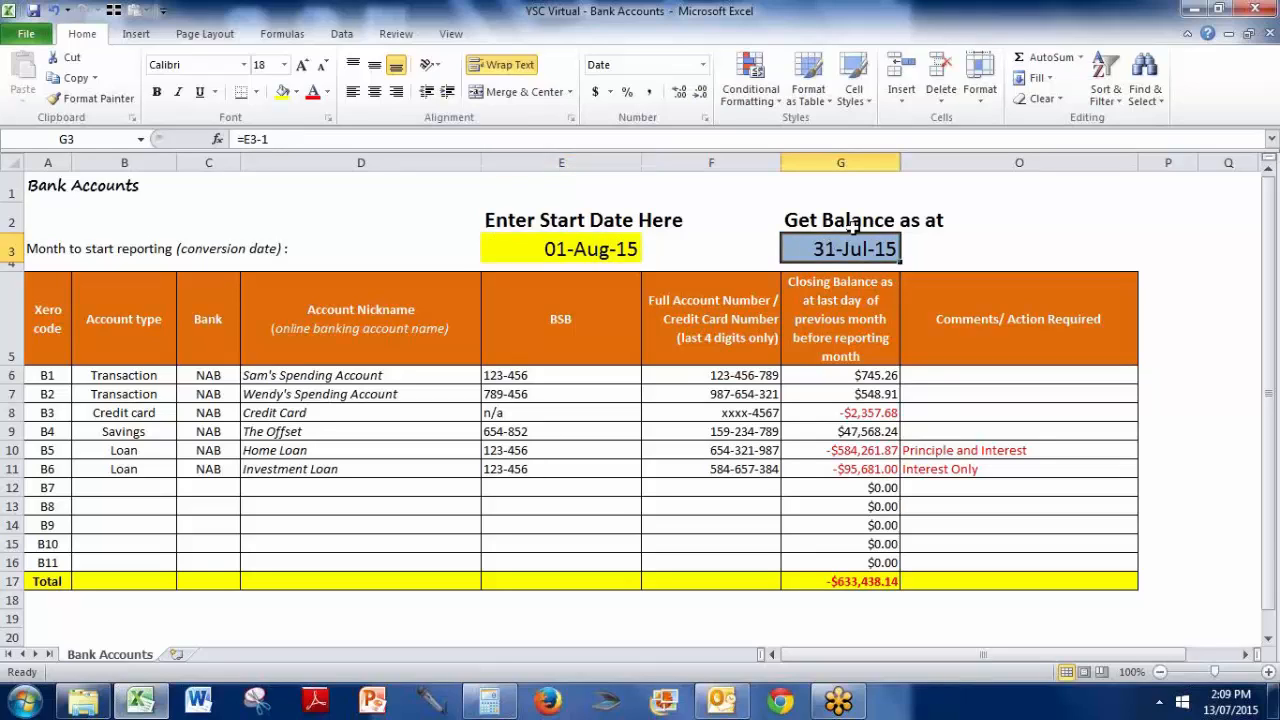
pyautogui.write('1/08/2015')
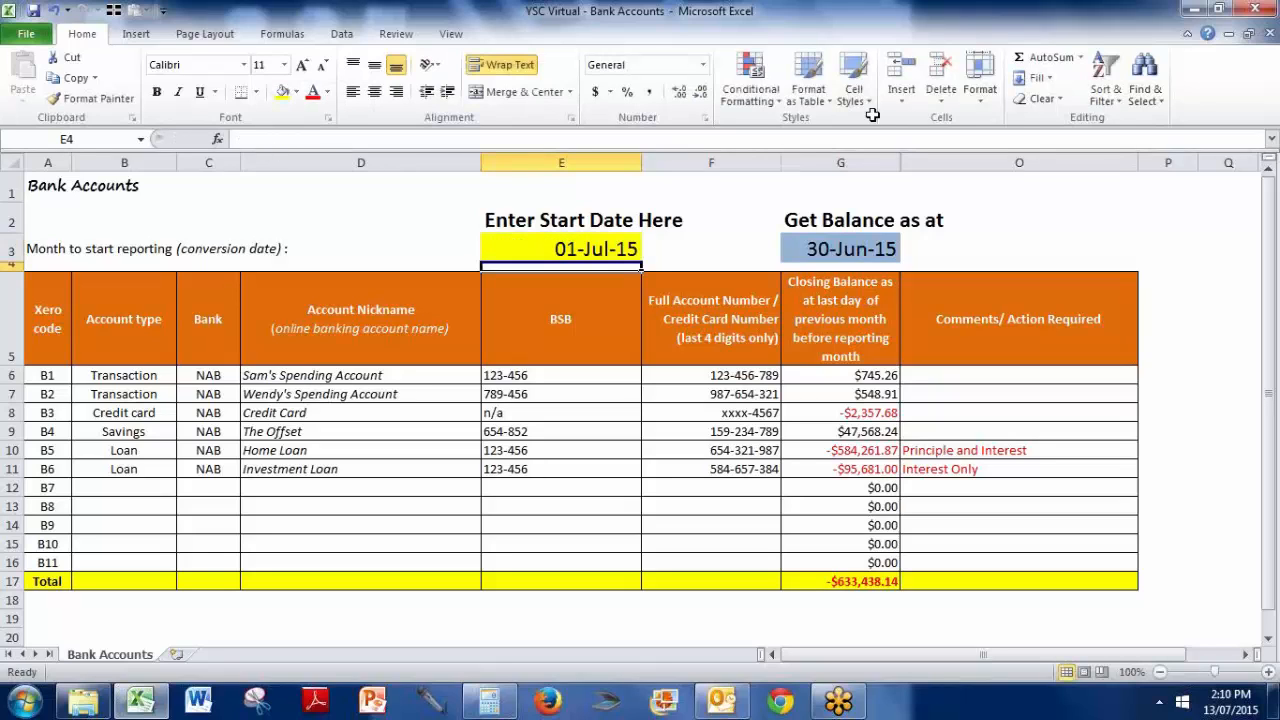
pyautogui.click(840, 248)
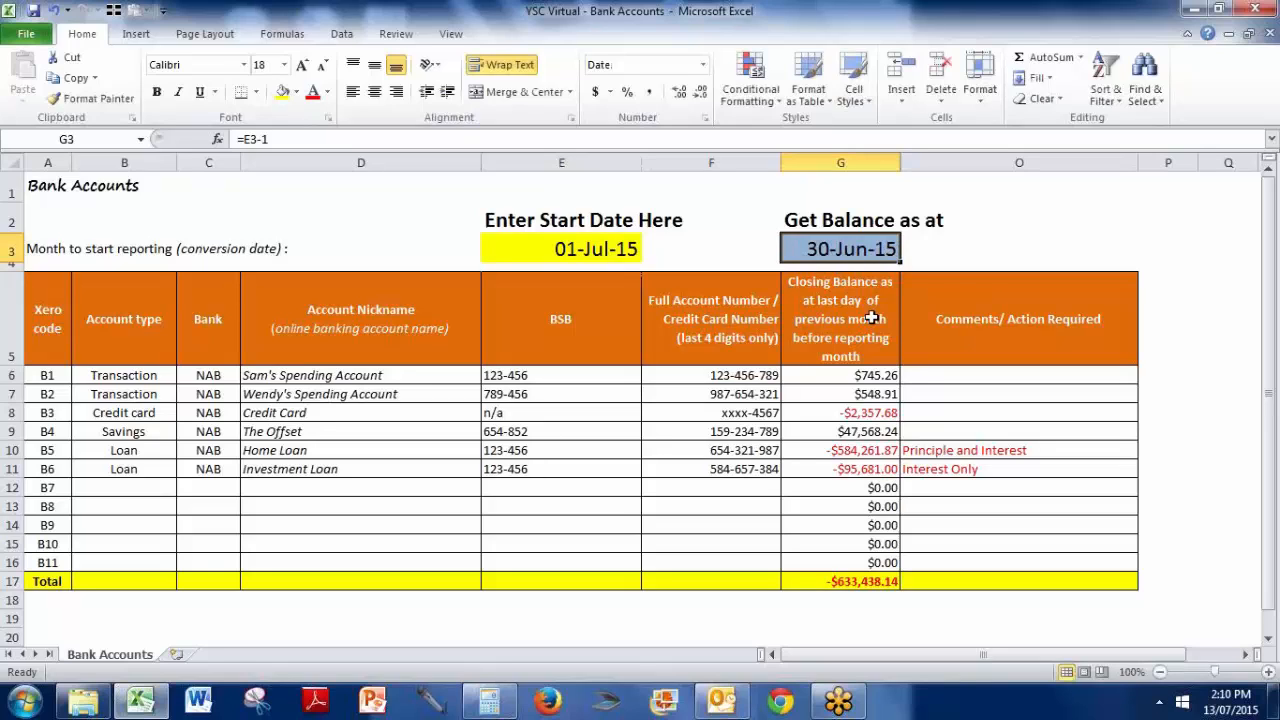
pyautogui.moveTo(860, 572)
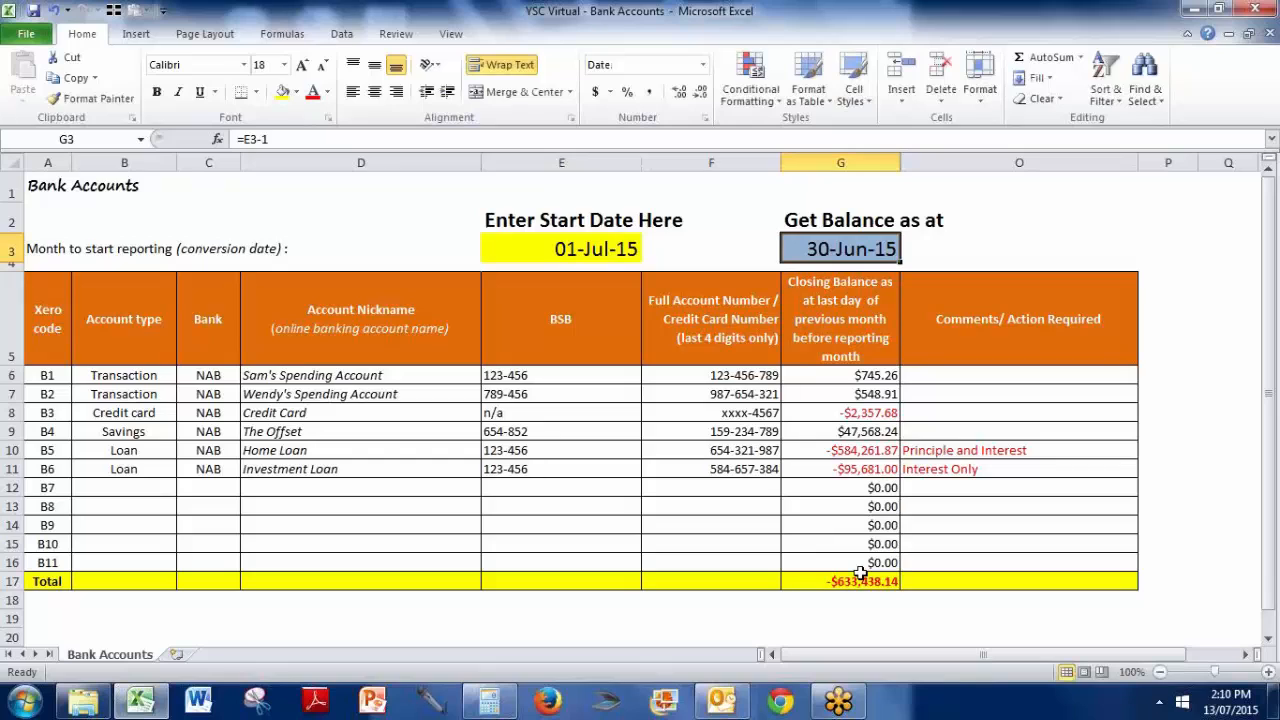
pyautogui.moveTo(208, 392)
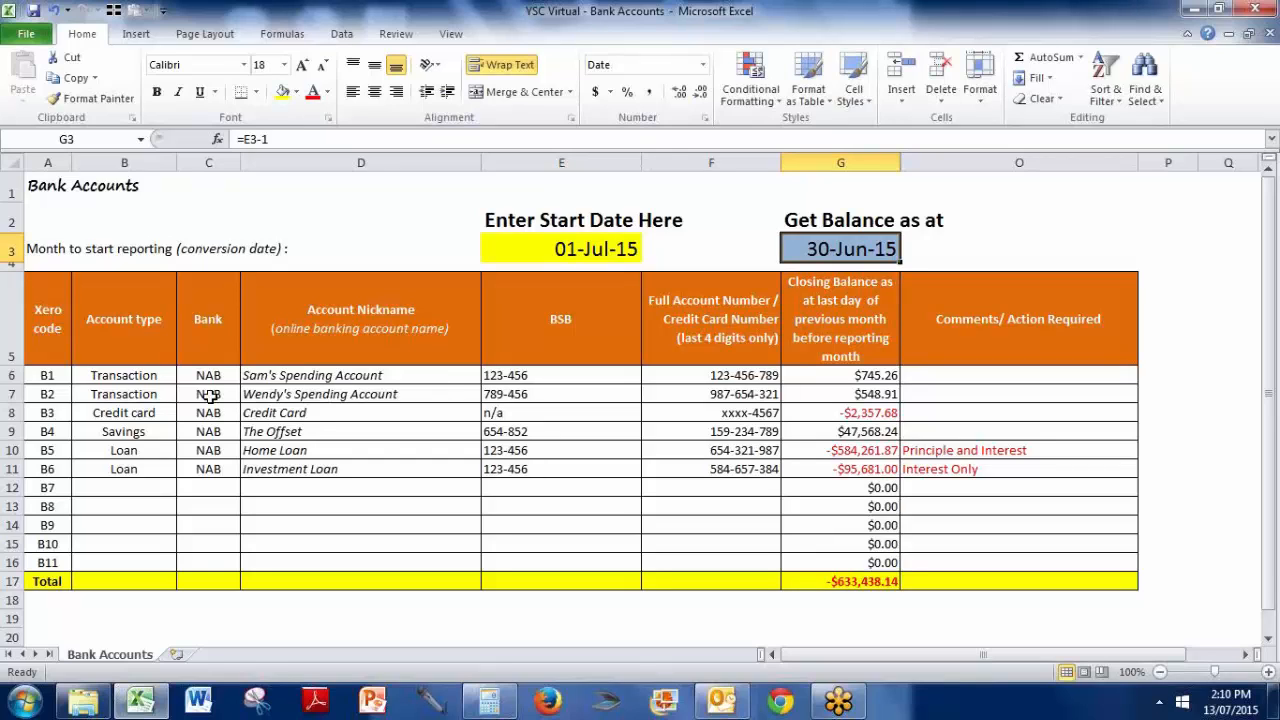
# Step: Change the bank for Sam's Spending Account in row 6 from NAB to CBA and review its BSB, account number and balance
pyautogui.click(124, 376)
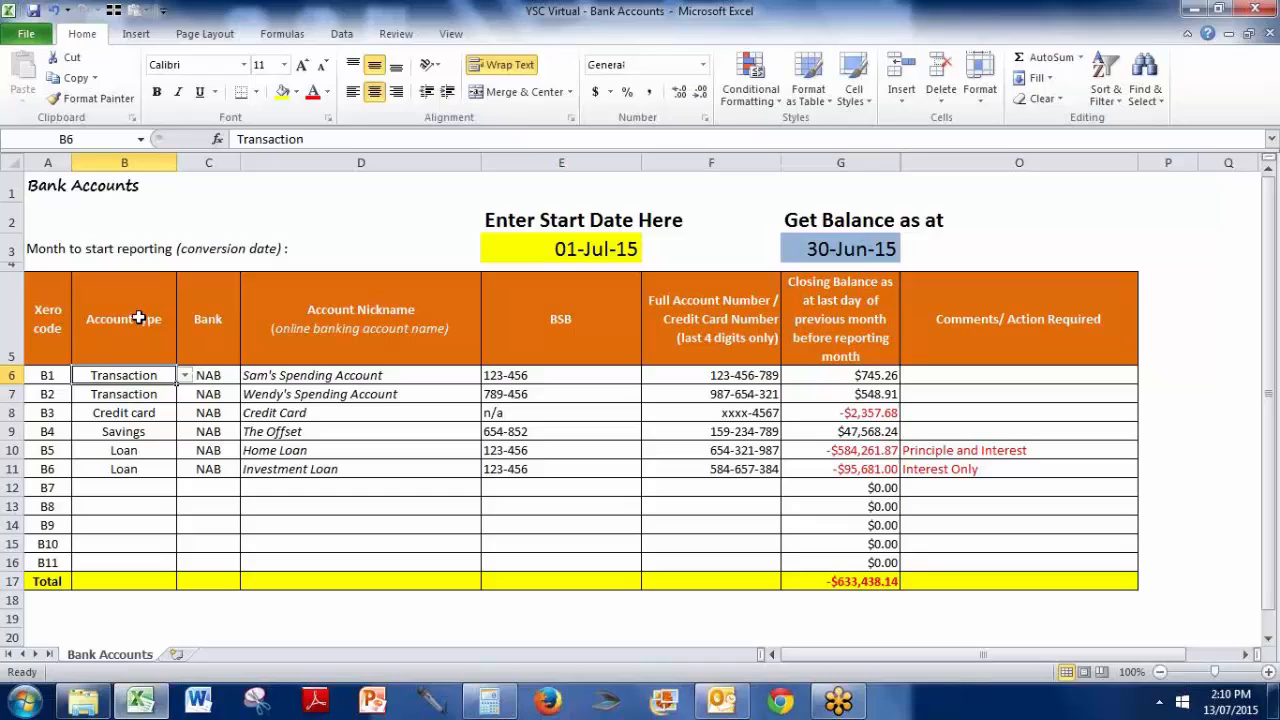
pyautogui.click(124, 318)
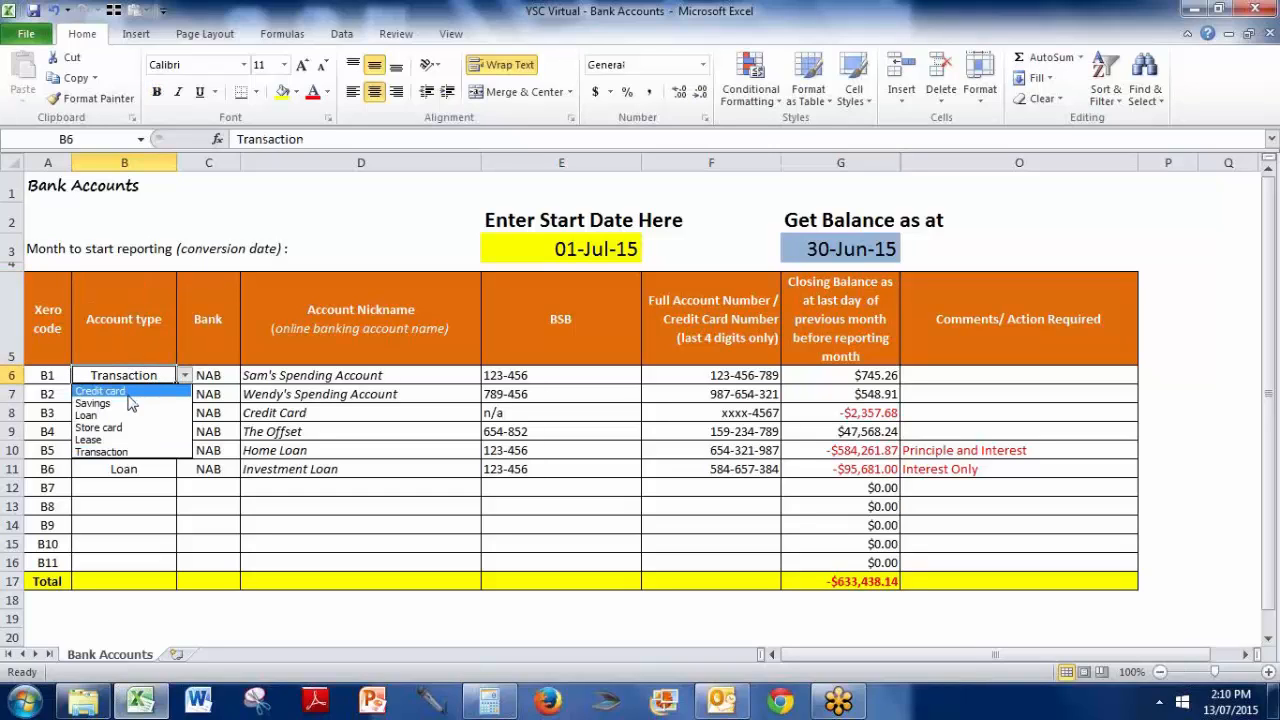
pyautogui.moveTo(100, 440)
pyautogui.write('CBA')
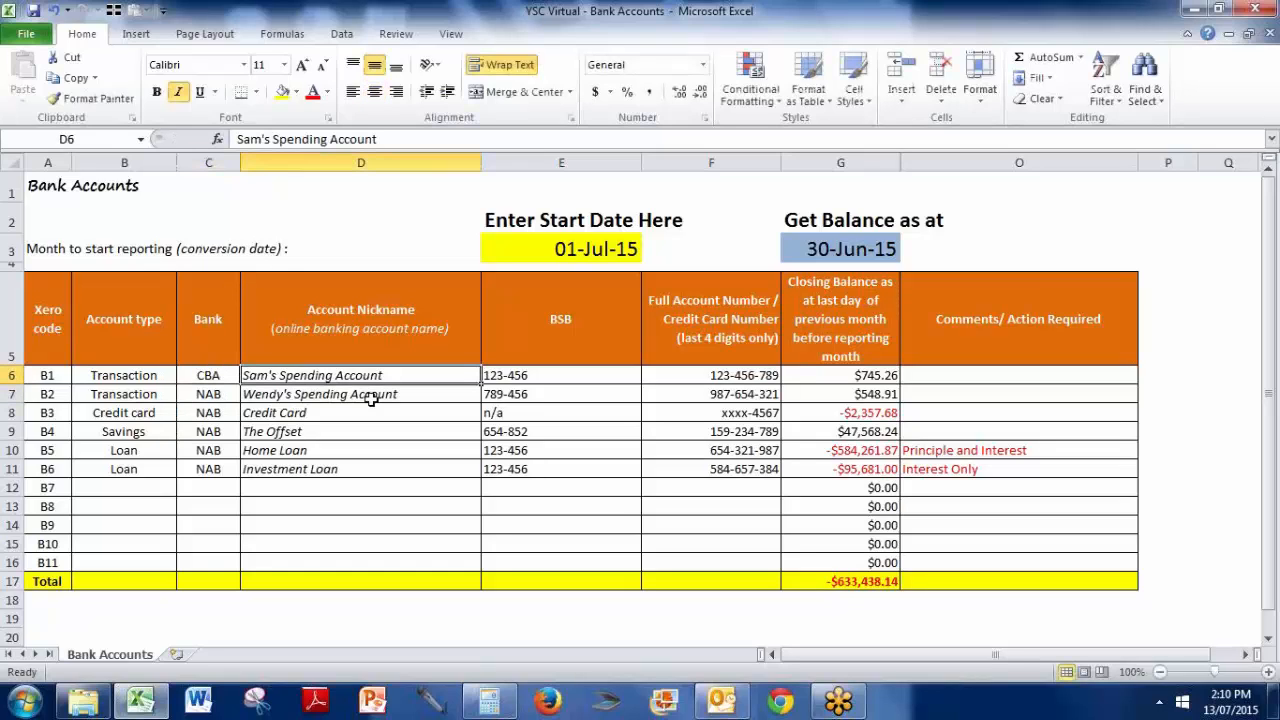
pyautogui.moveTo(370, 400)
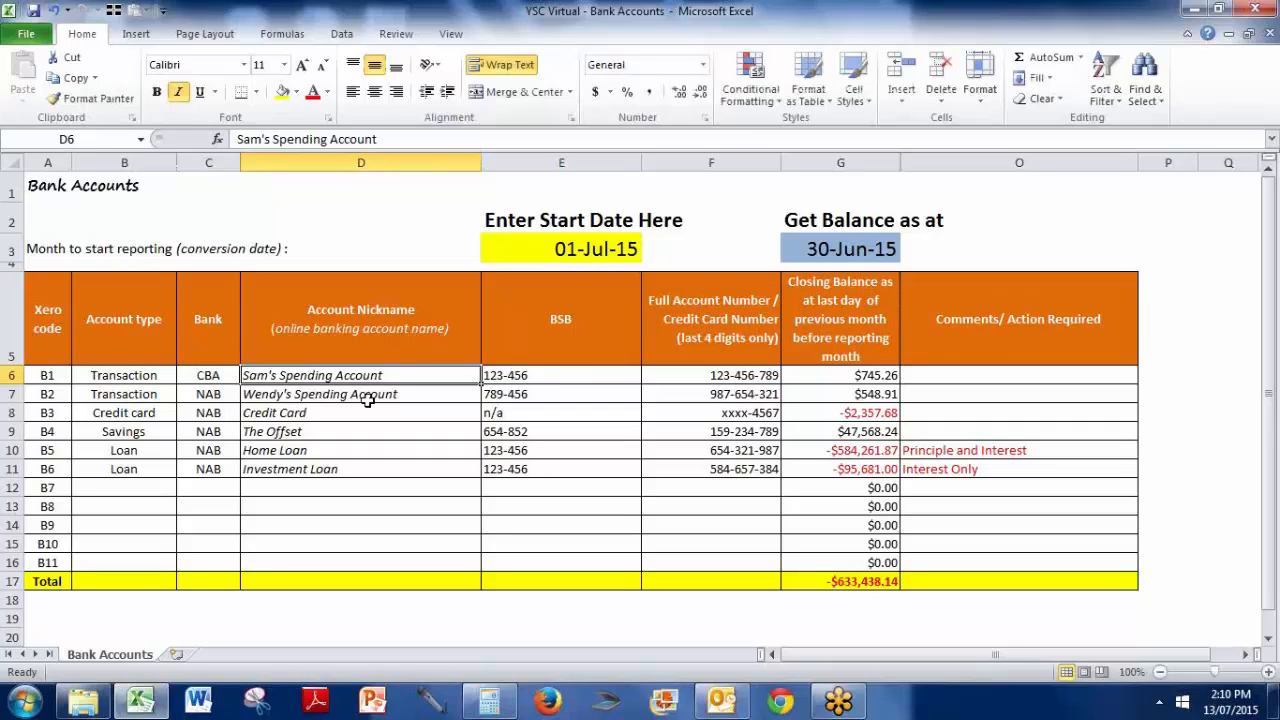
pyautogui.click(560, 376)
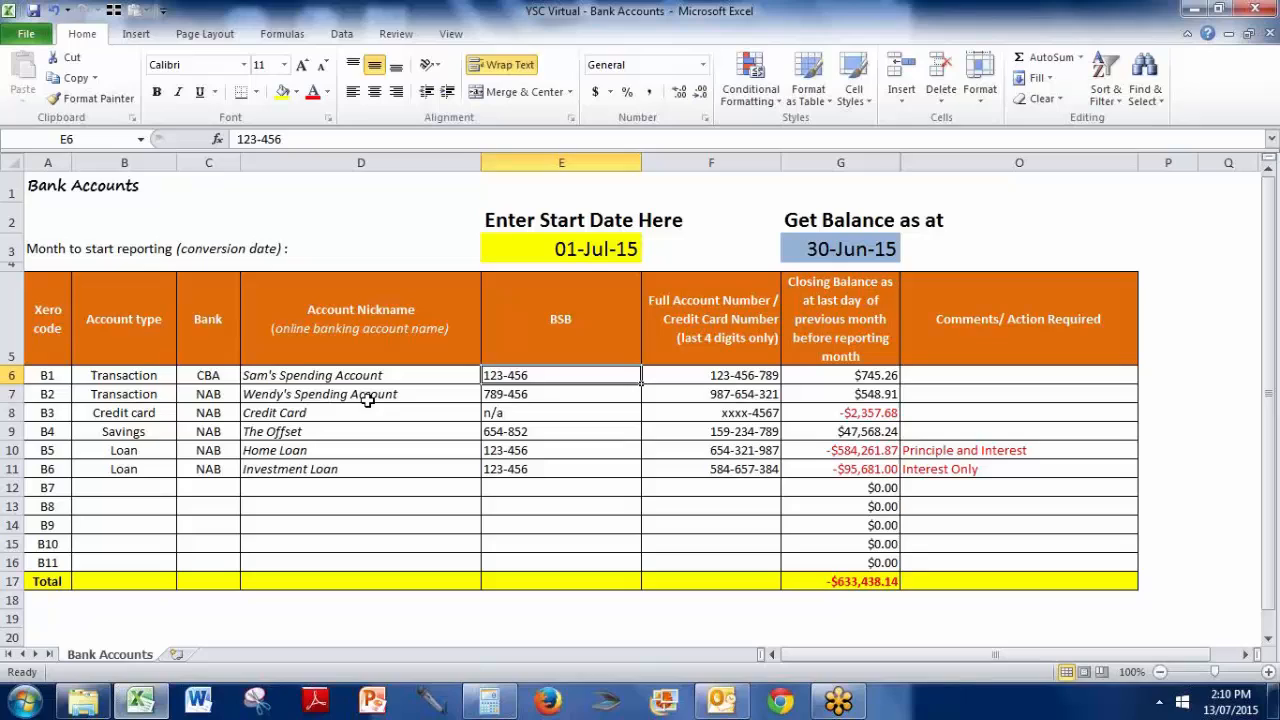
pyautogui.click(712, 376)
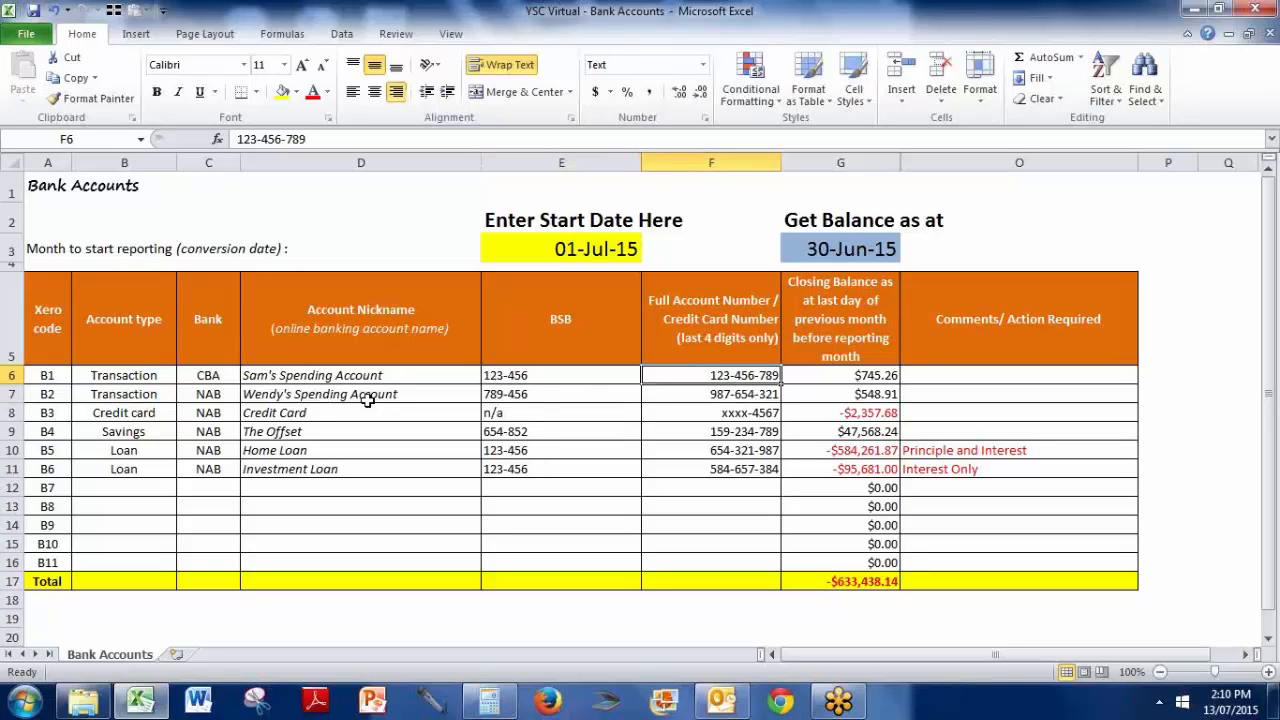
pyautogui.click(840, 376)
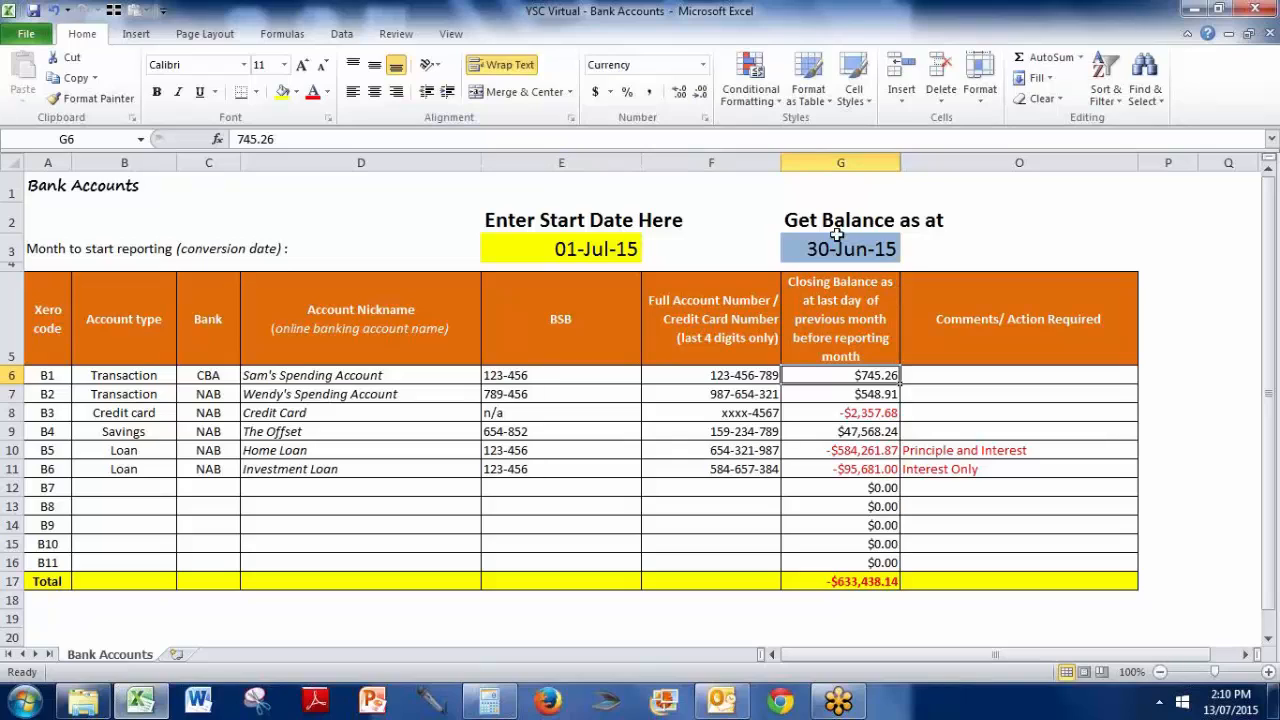
pyautogui.moveTo(376, 366)
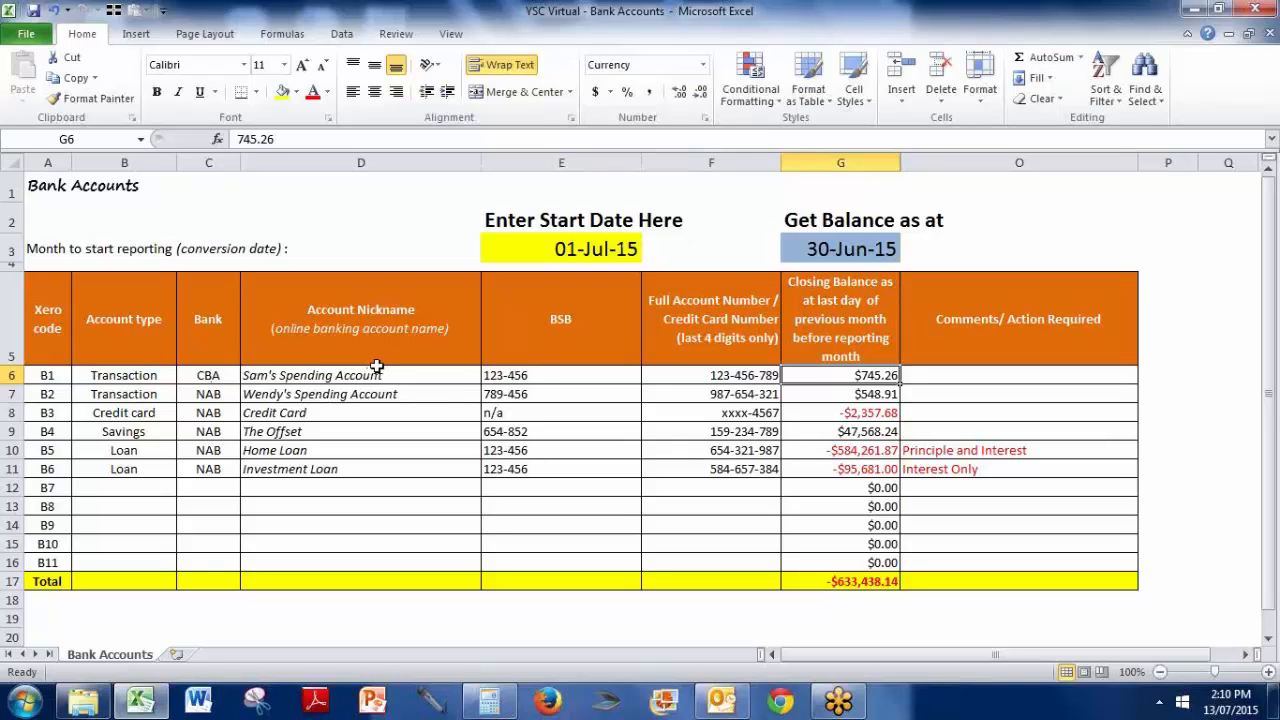
pyautogui.click(124, 392)
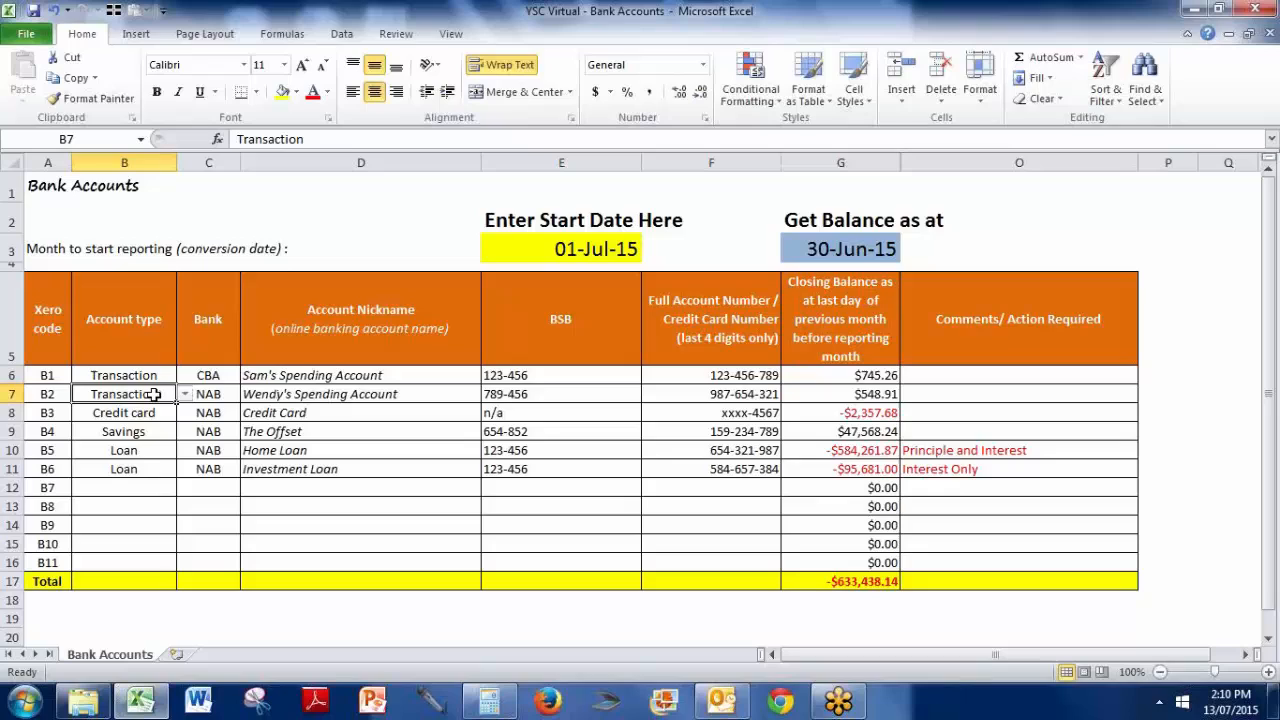
pyautogui.click(124, 412)
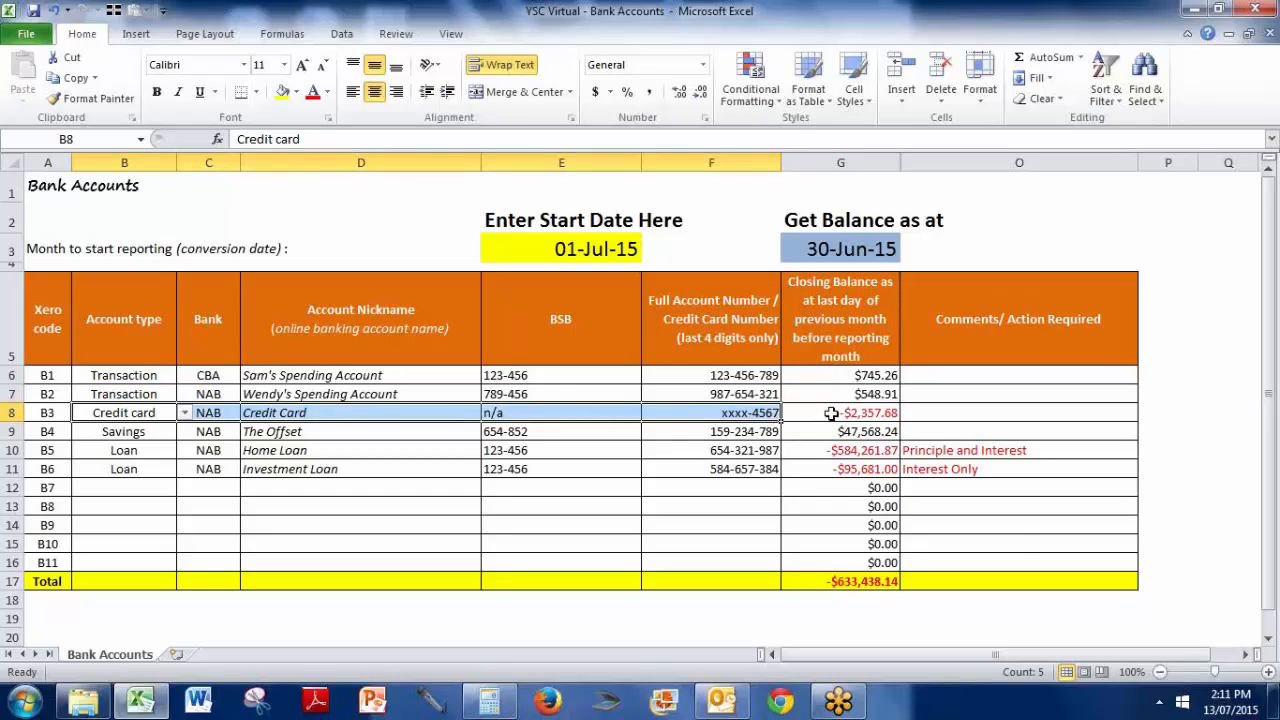
pyautogui.click(840, 412)
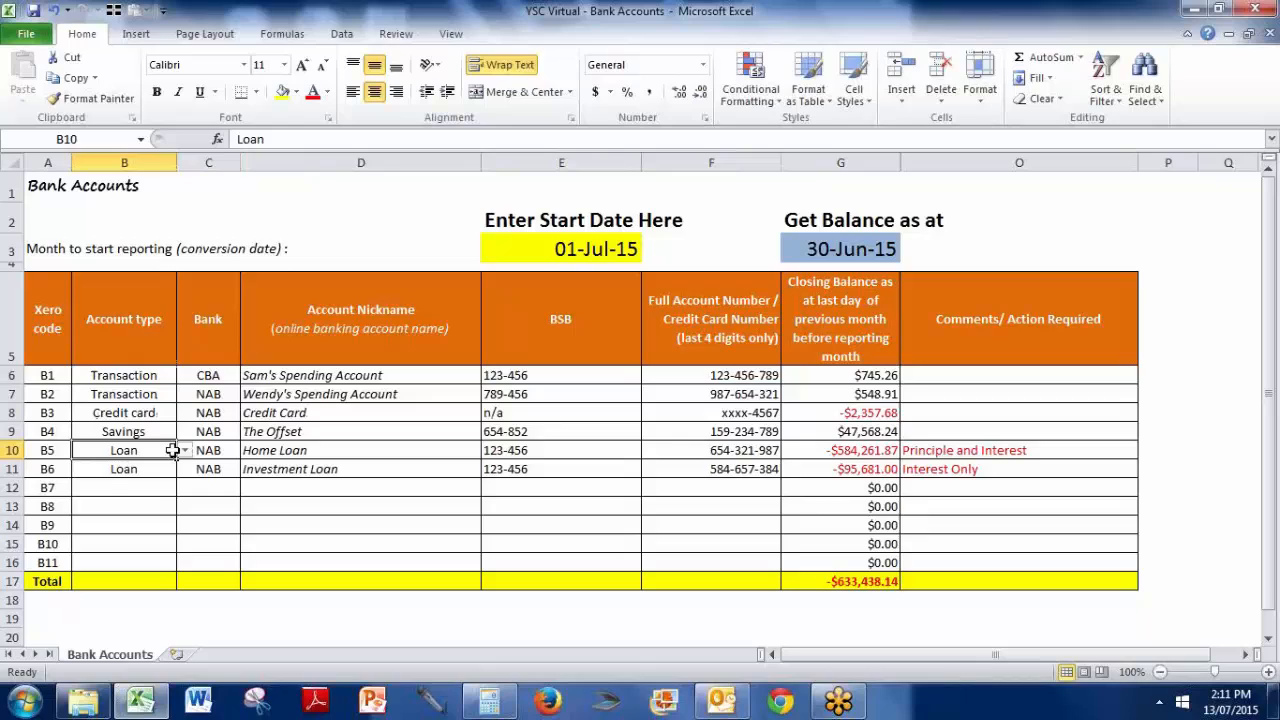
pyautogui.click(124, 468)
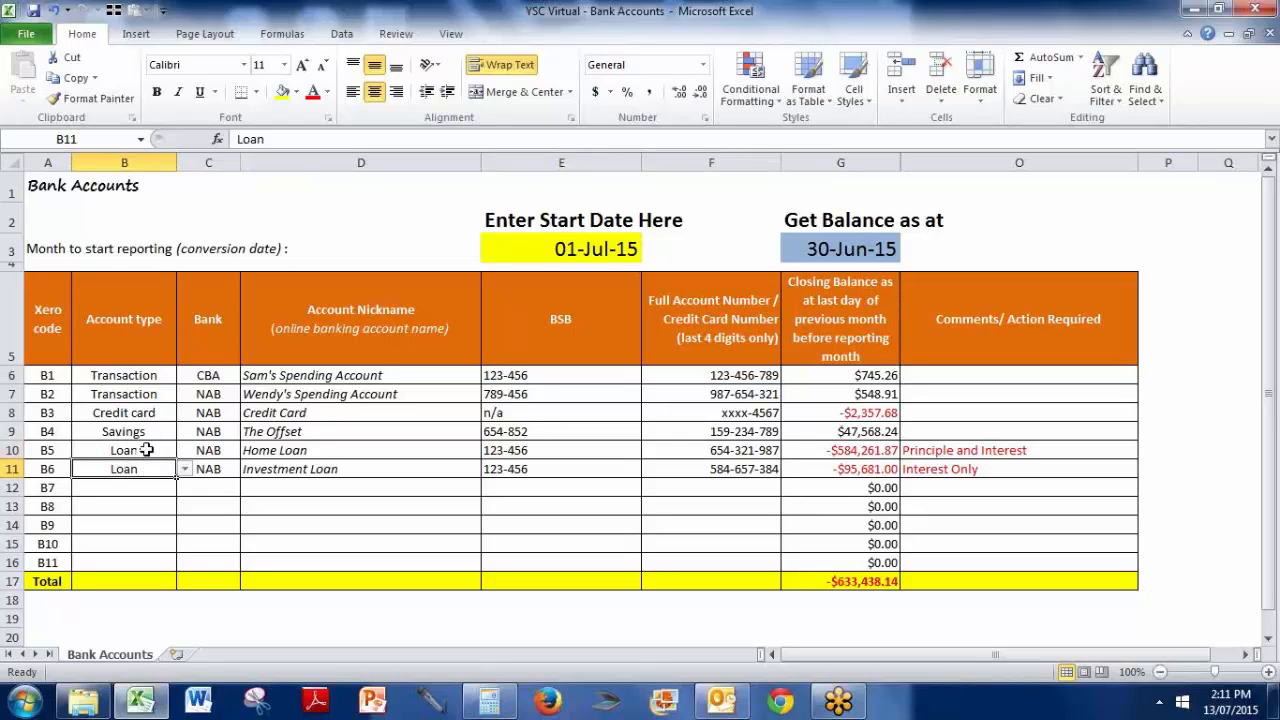
pyautogui.click(124, 448)
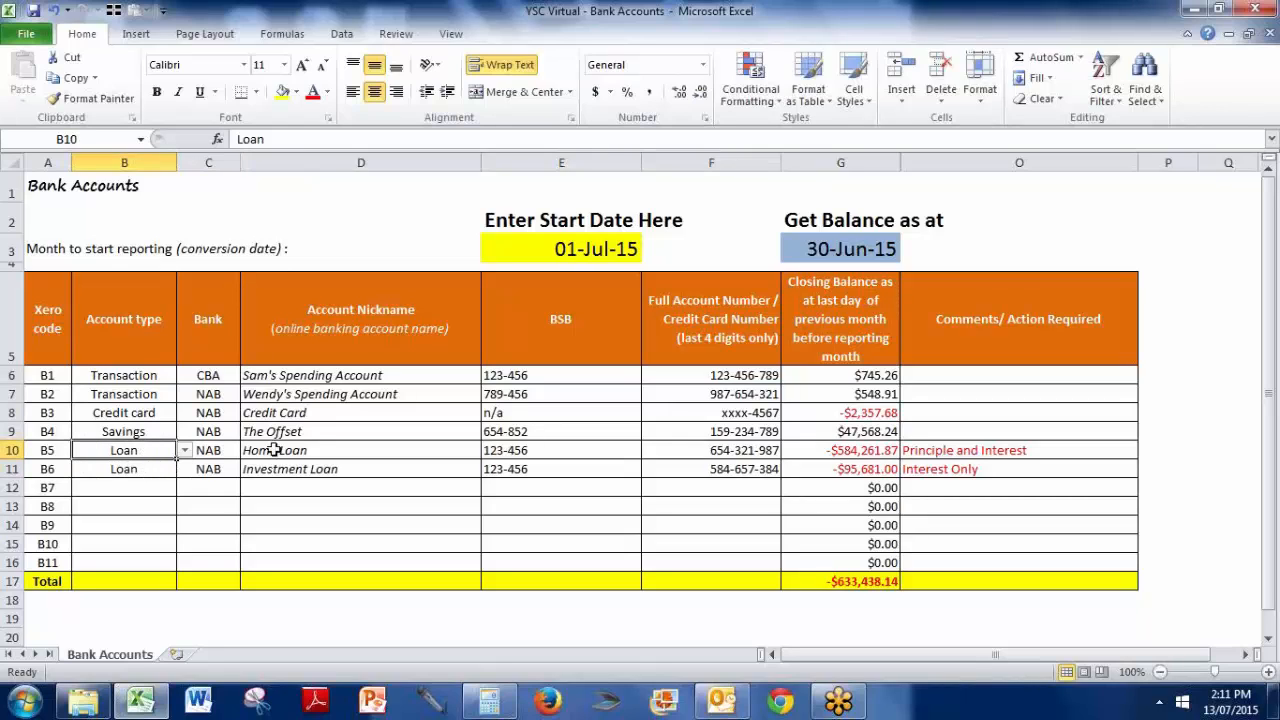
pyautogui.click(560, 450)
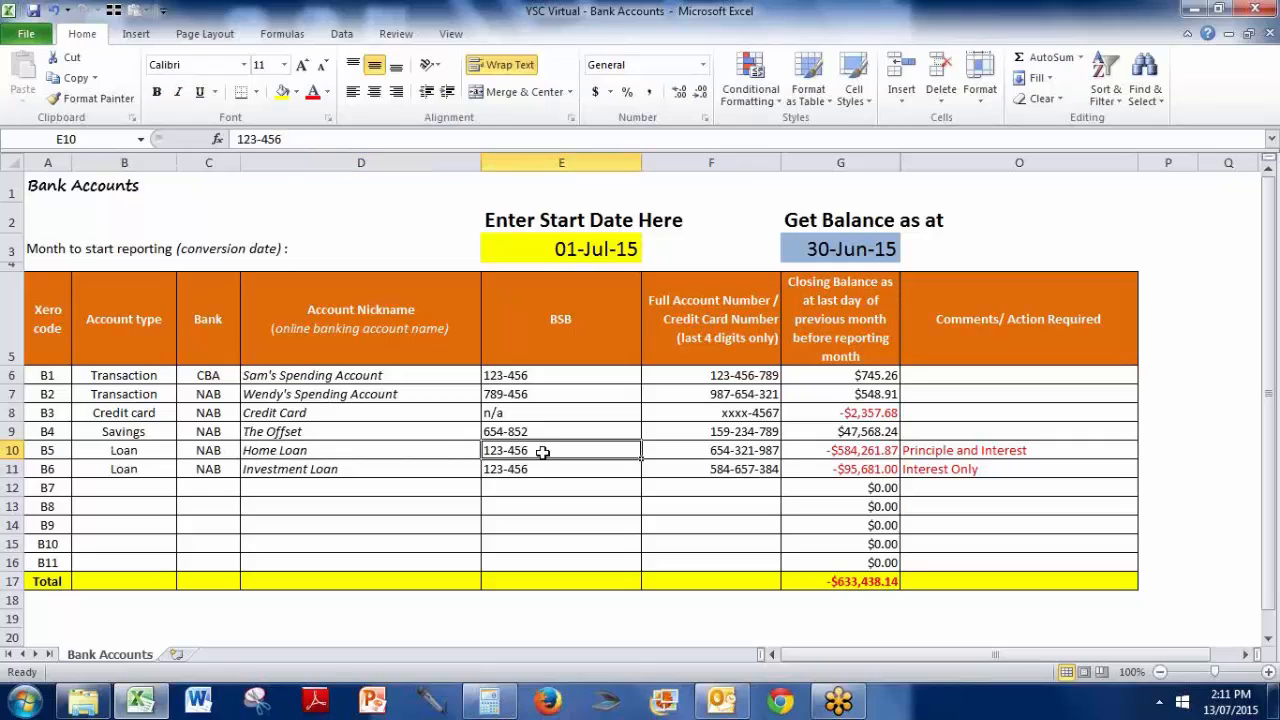
pyautogui.click(712, 448)
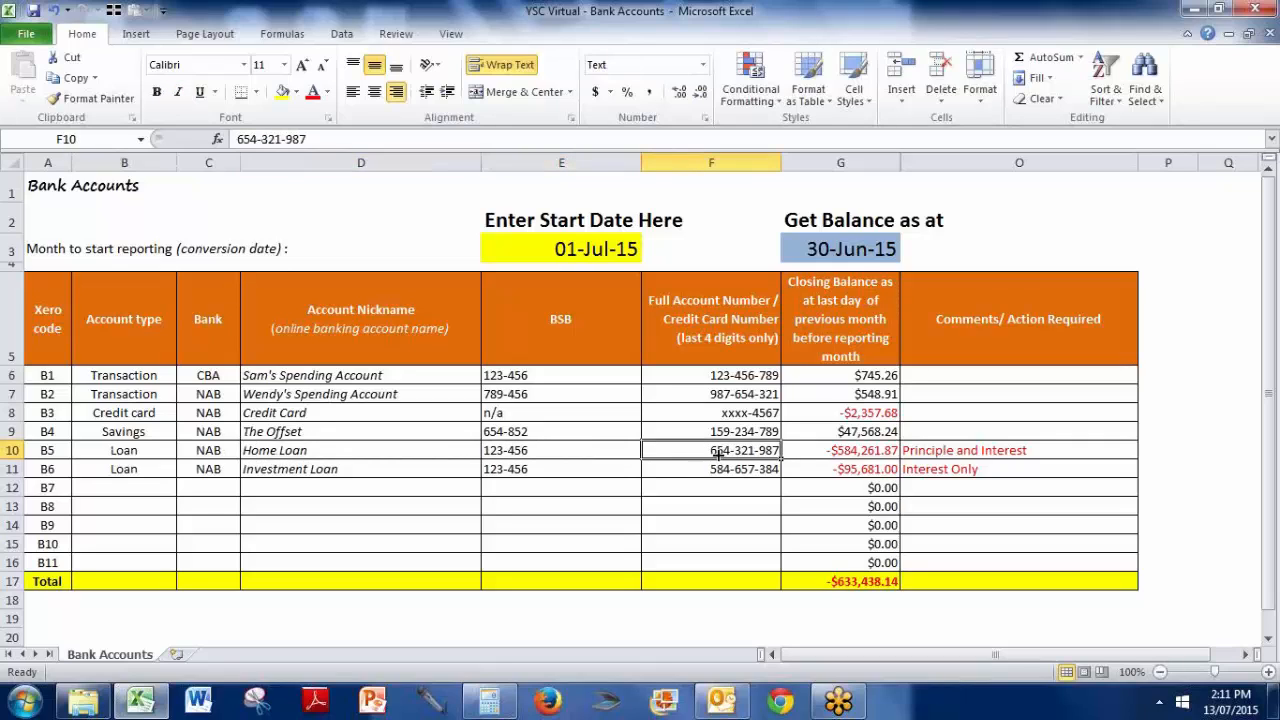
# Step: Review the loan comments, then add the comment 'All Income' for The Offset savings account in O9
pyautogui.click(840, 448)
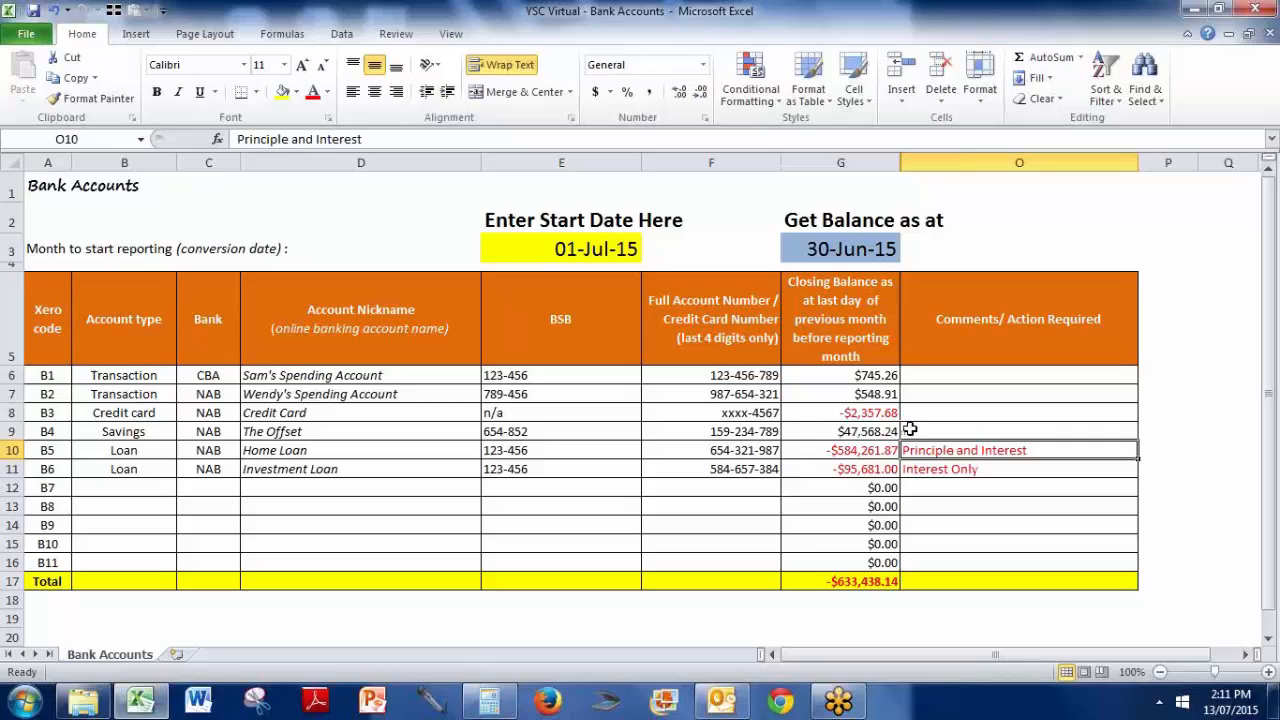
pyautogui.moveTo(1036, 450)
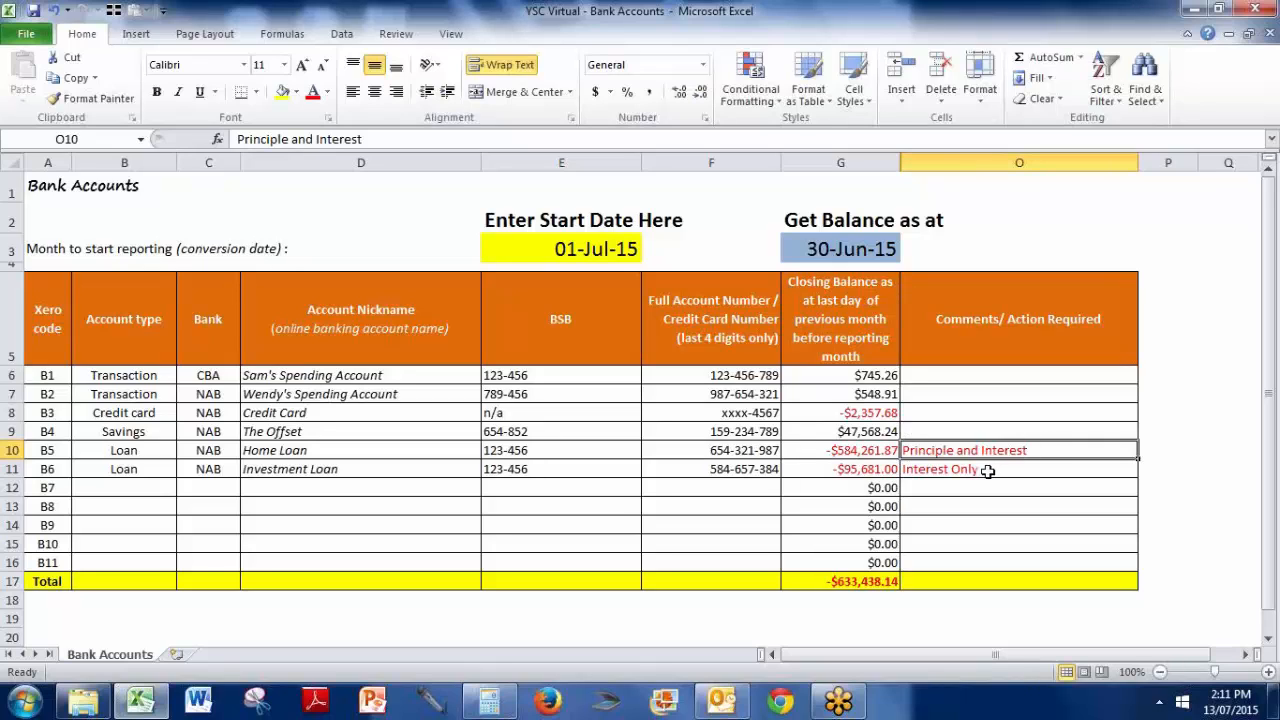
pyautogui.click(1018, 468)
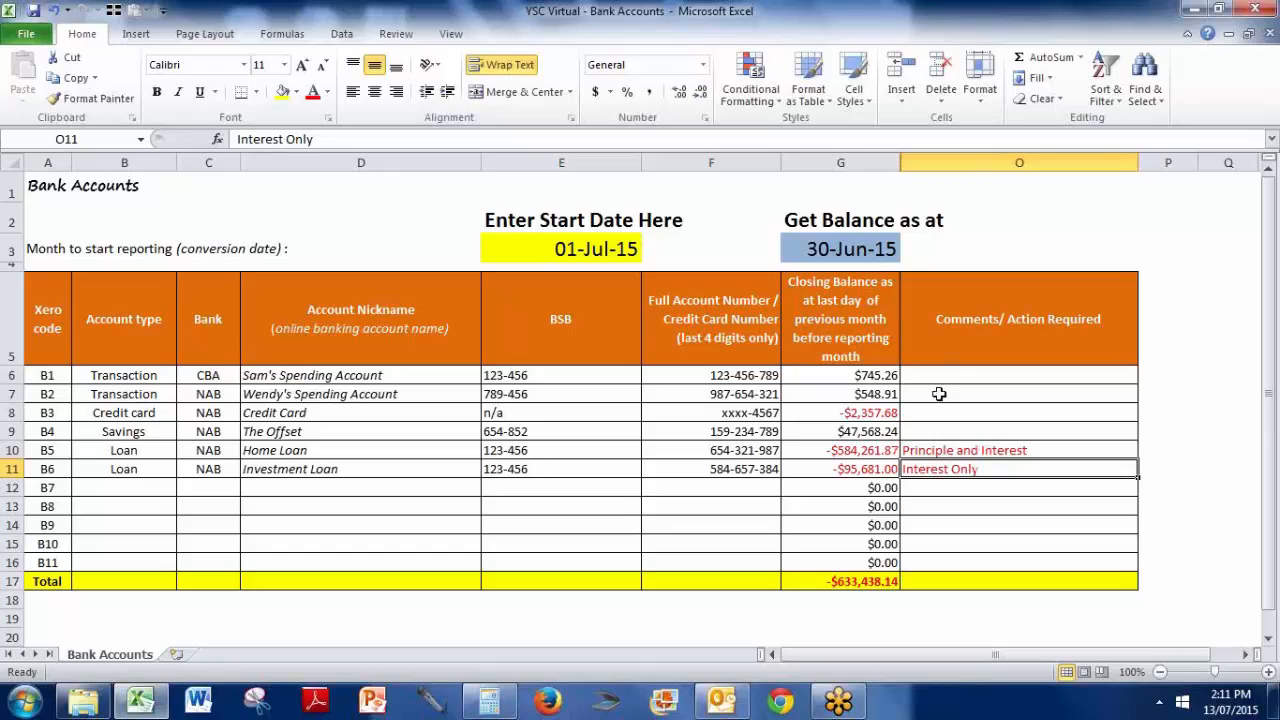
pyautogui.click(950, 432)
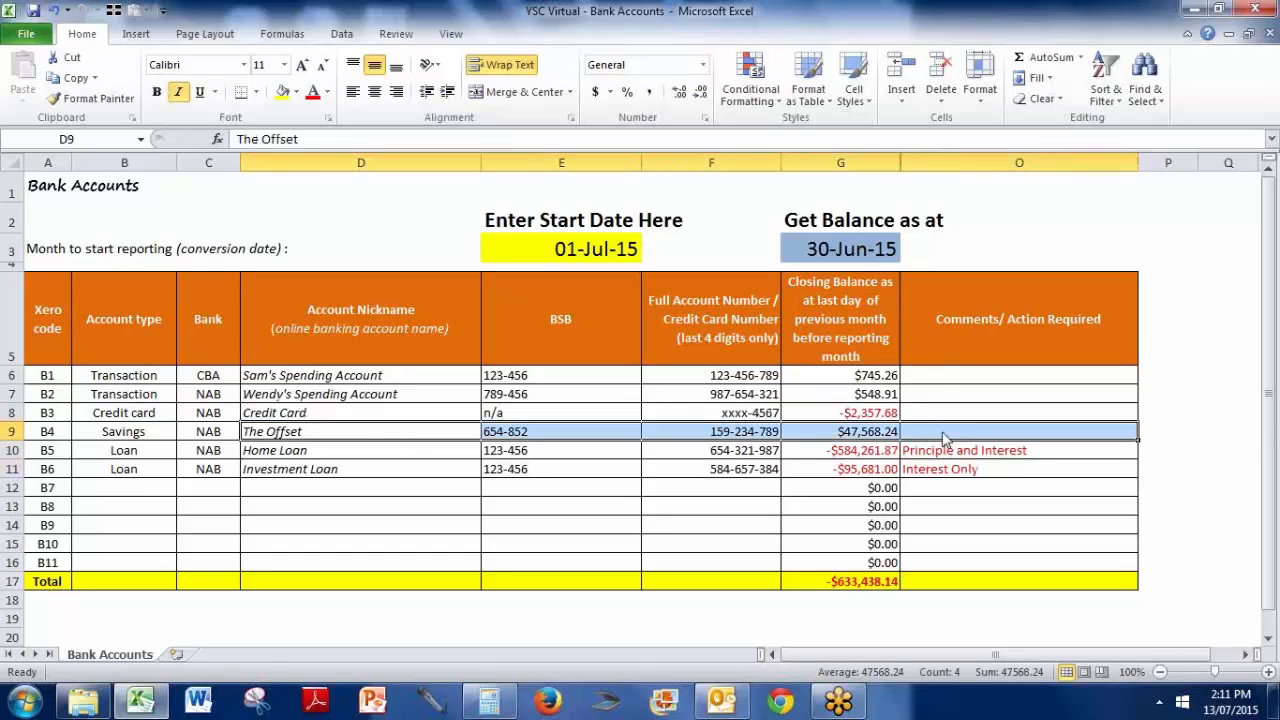
pyautogui.click(1018, 432)
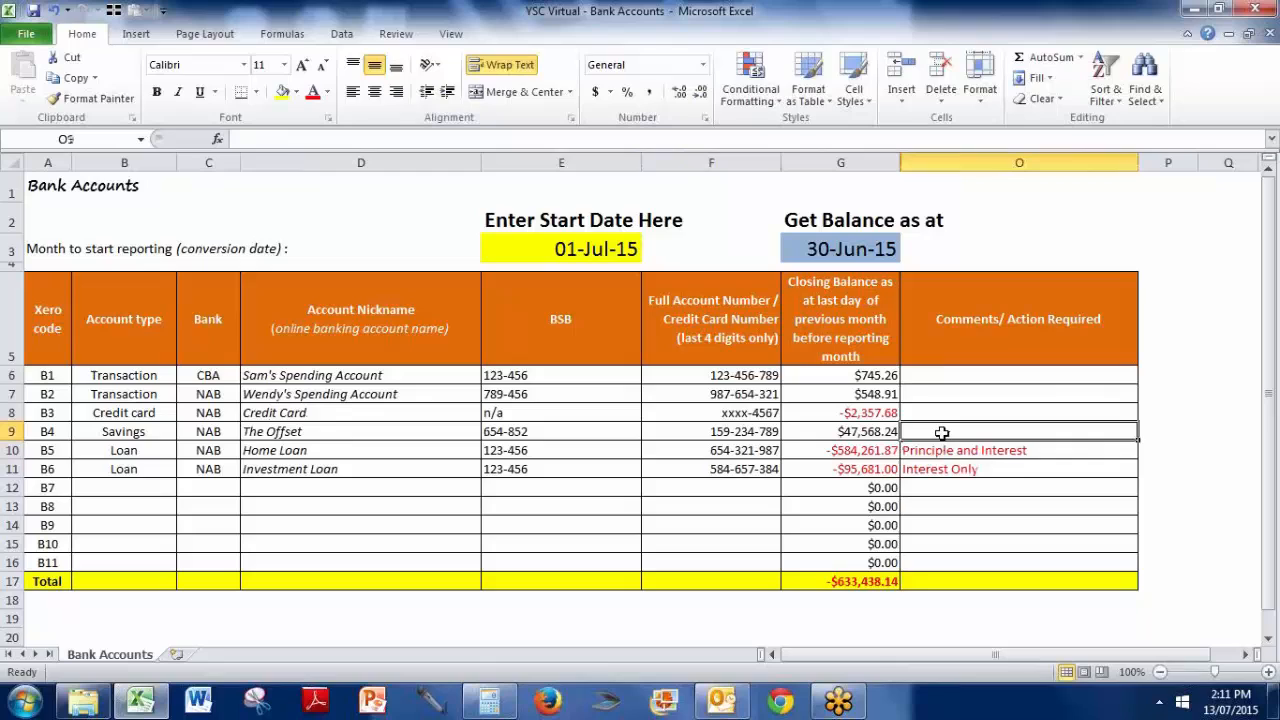
pyautogui.write('All Income directed here')
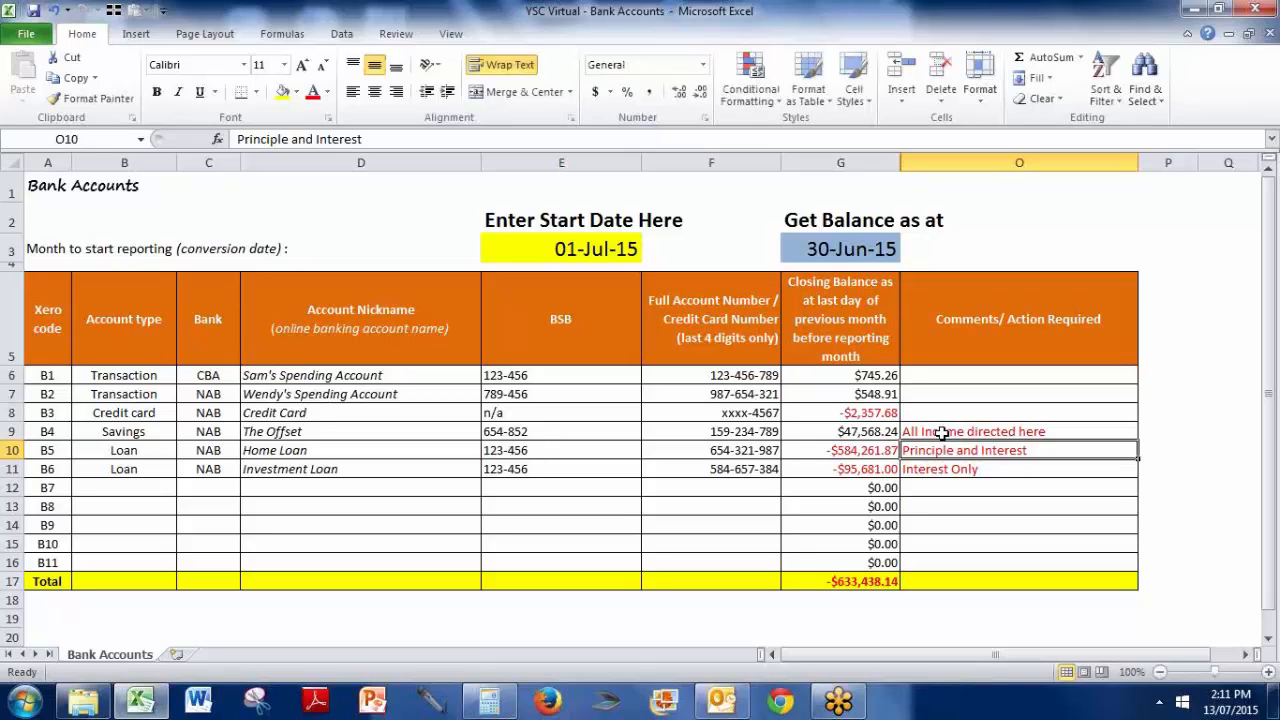
pyautogui.moveTo(832, 518)
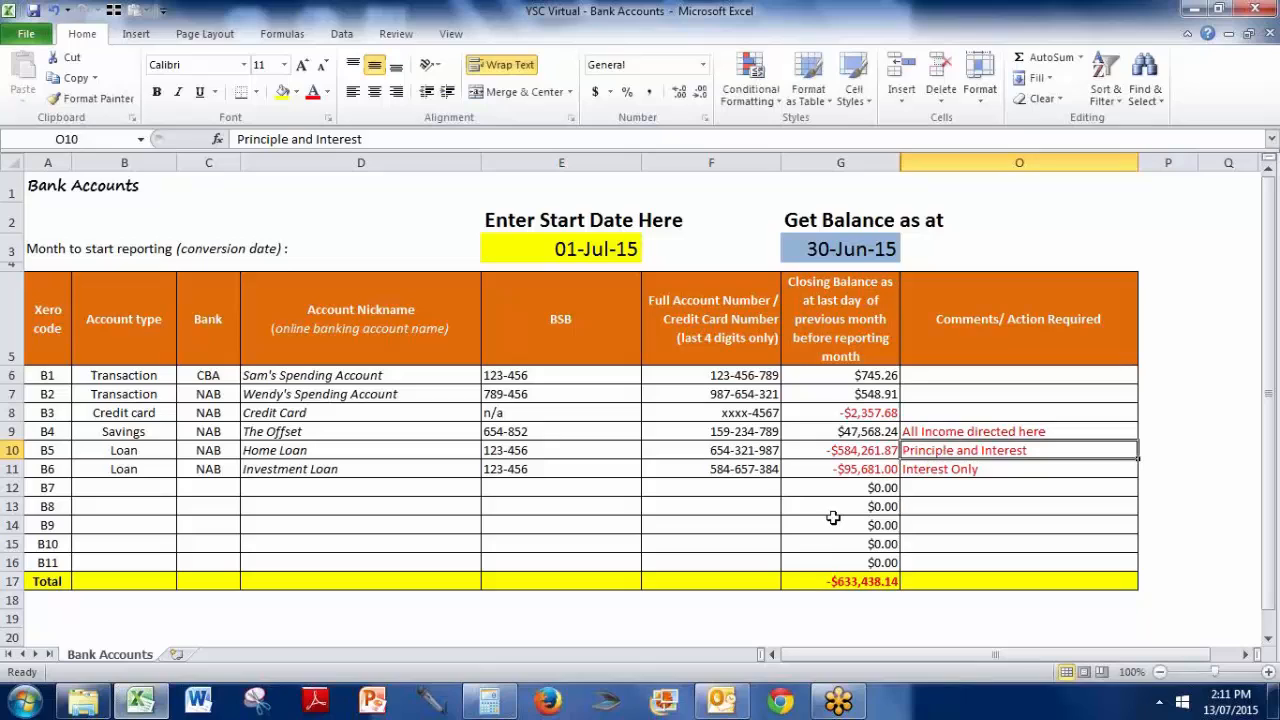
pyautogui.click(840, 580)
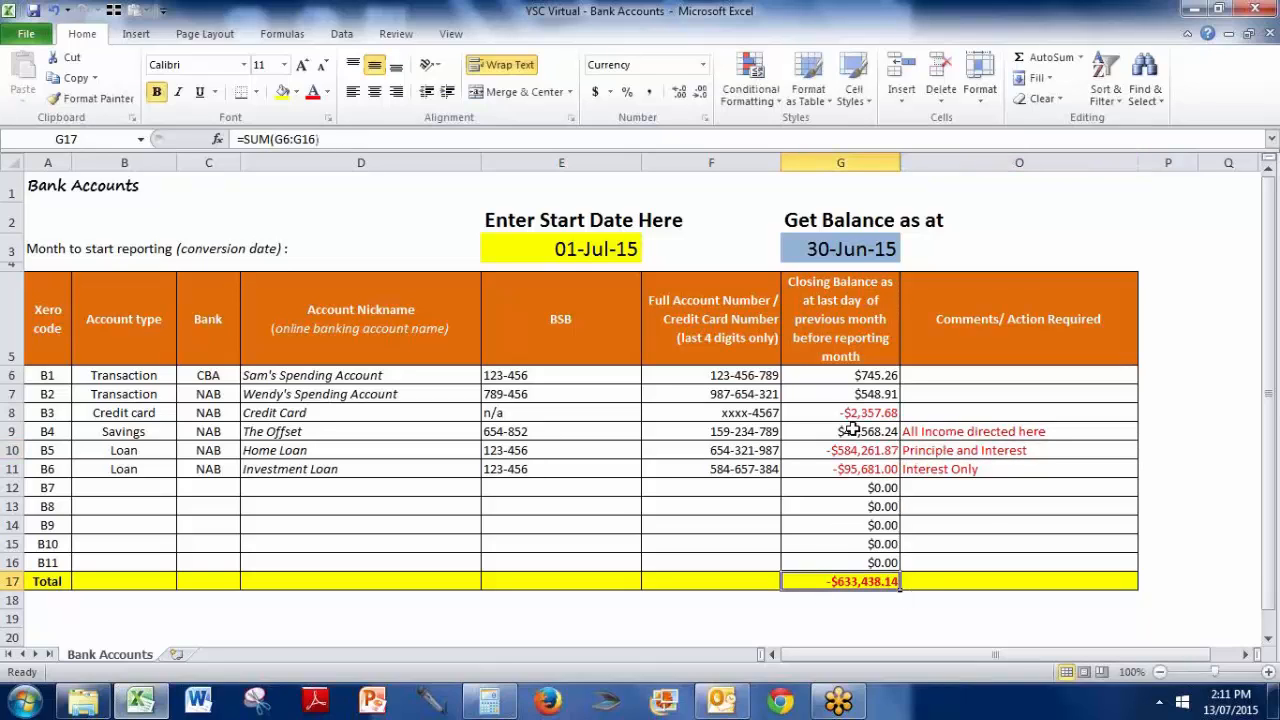
pyautogui.moveTo(858, 382)
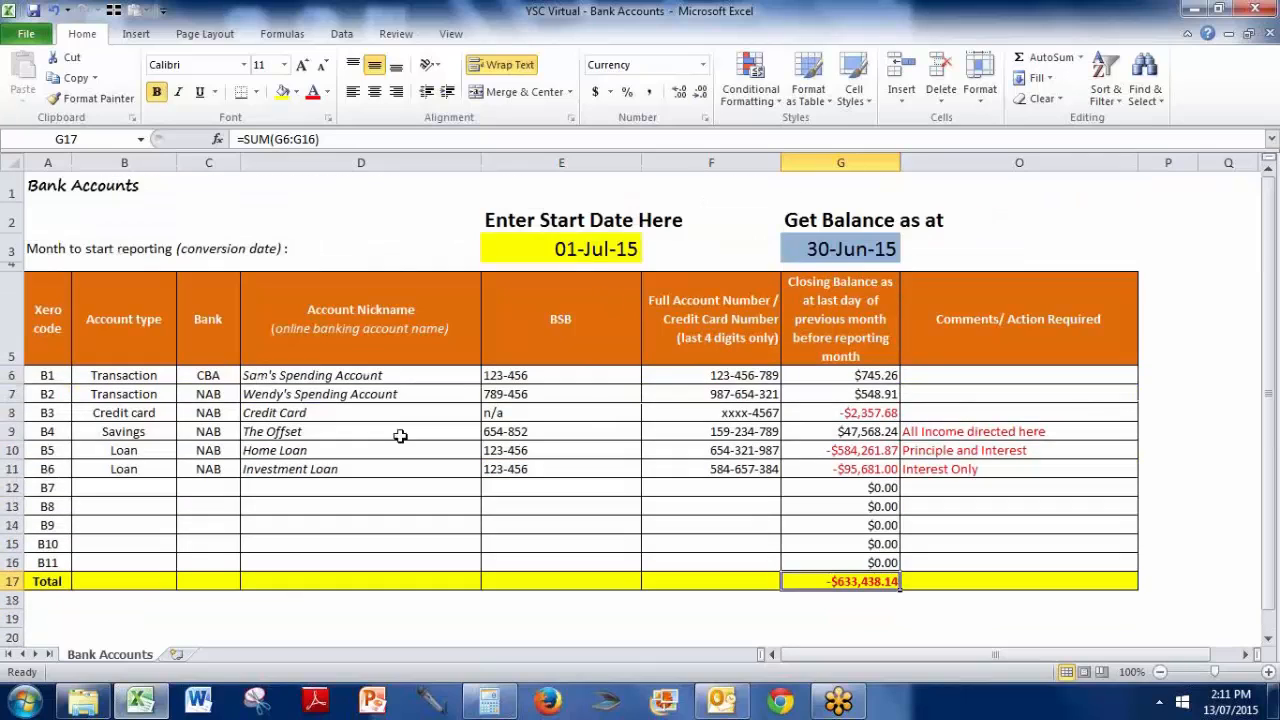
pyautogui.moveTo(596, 392)
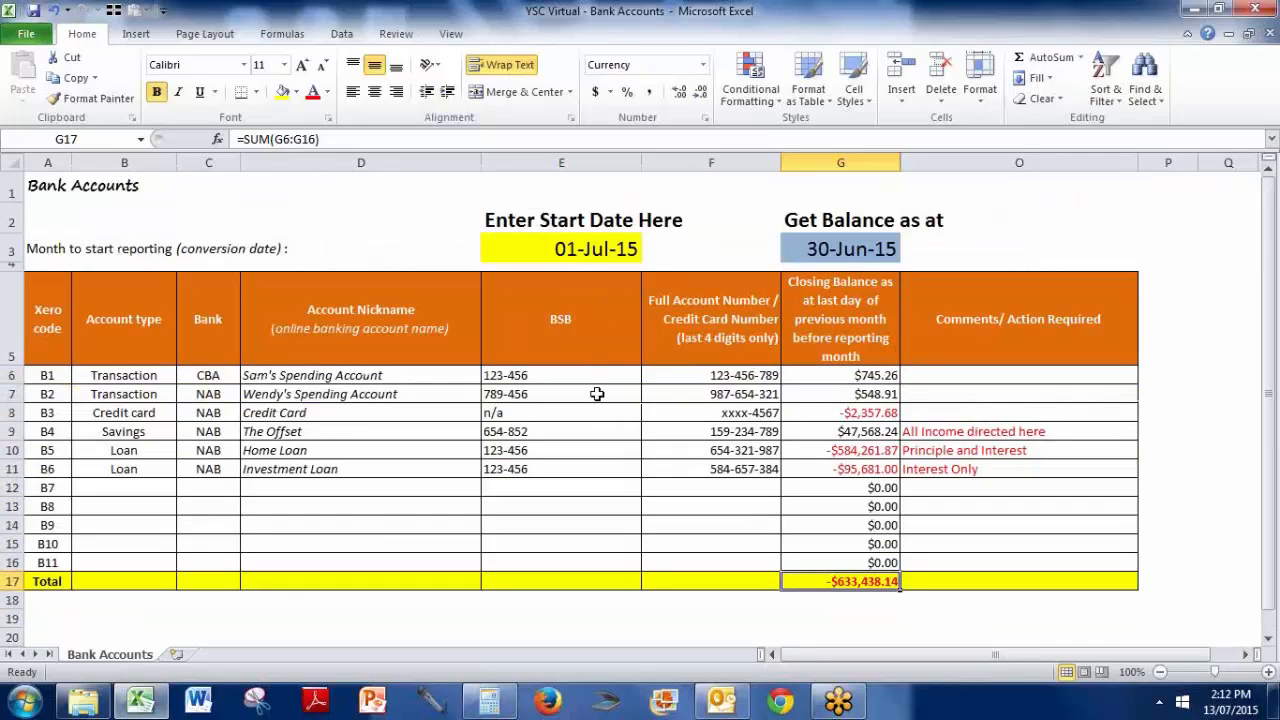
pyautogui.moveTo(100, 368)
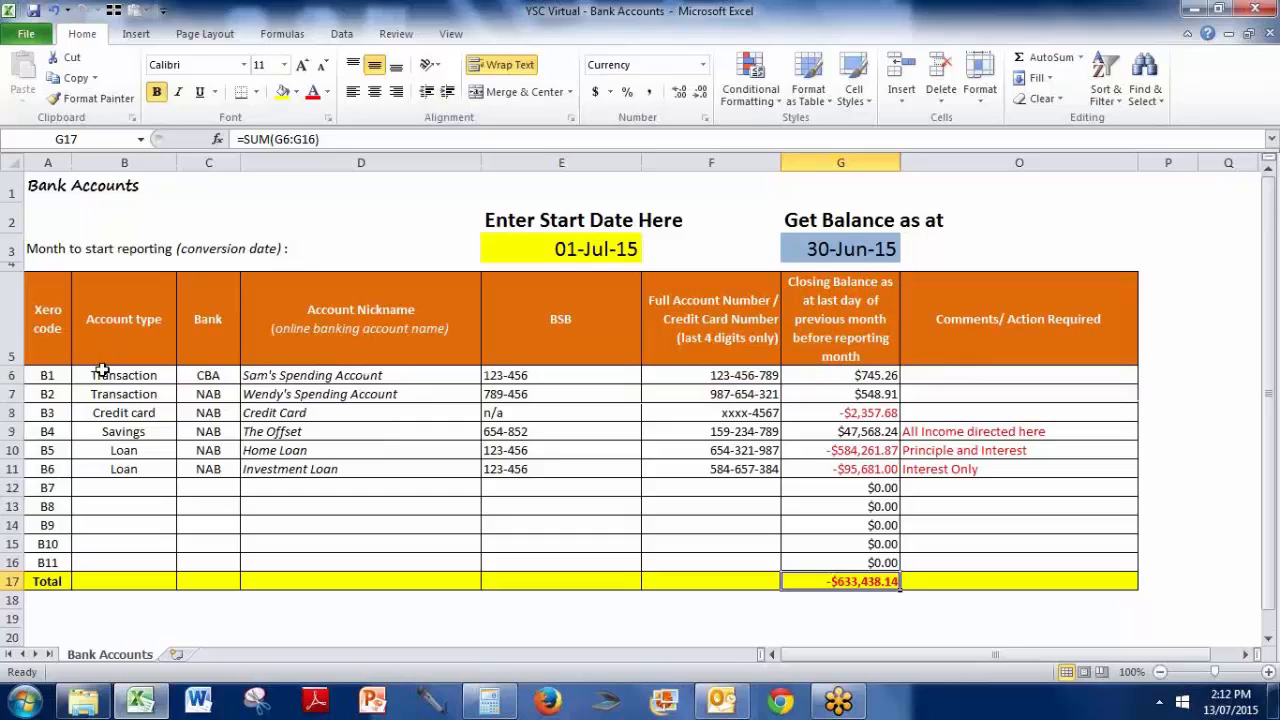